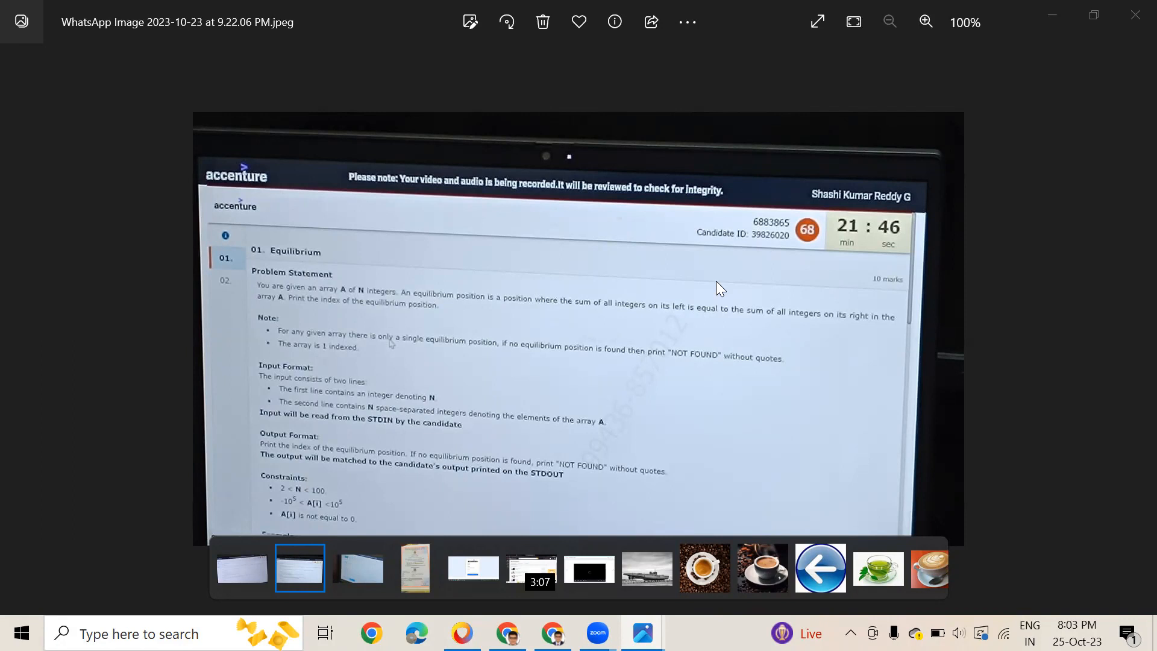
mouse_move(578, 321)
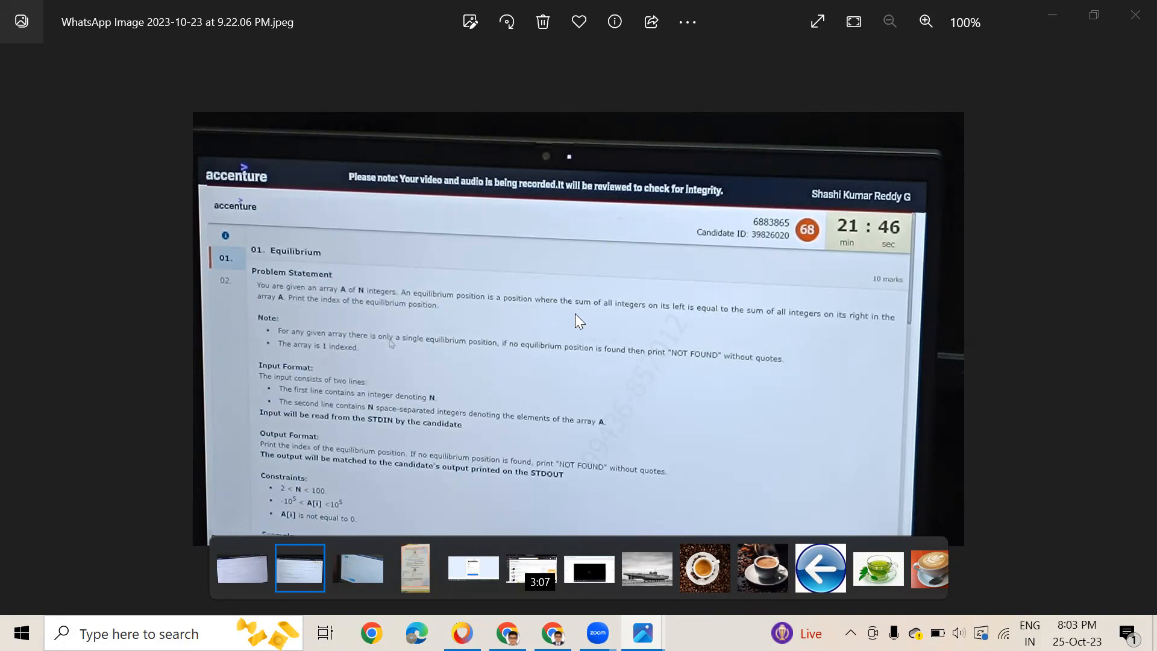
Step: Read the Equilibrium index article's brute-force JavaScript code, output and O(N²) complexity
click(925, 22)
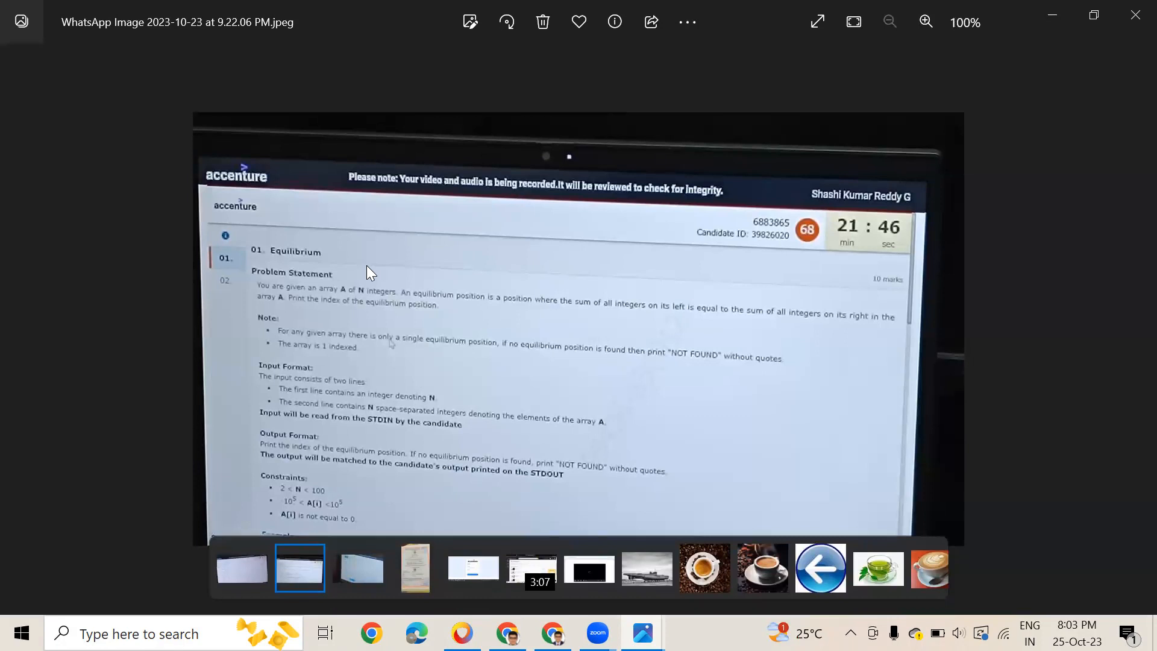
mouse_move(782, 145)
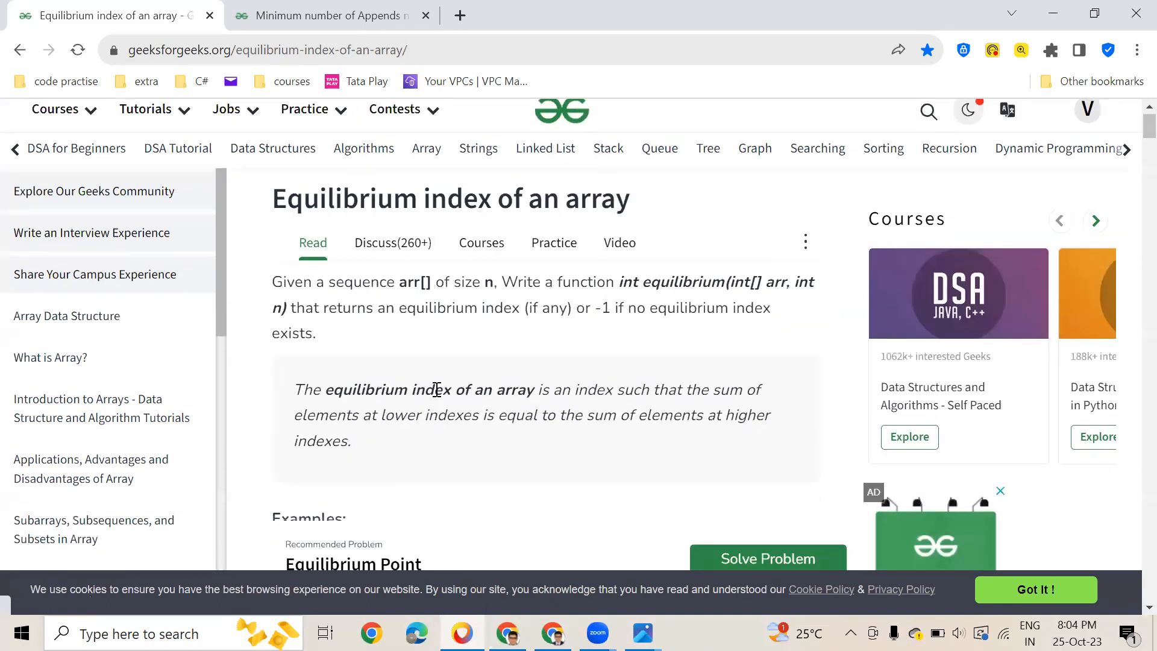
scroll(down, 3)
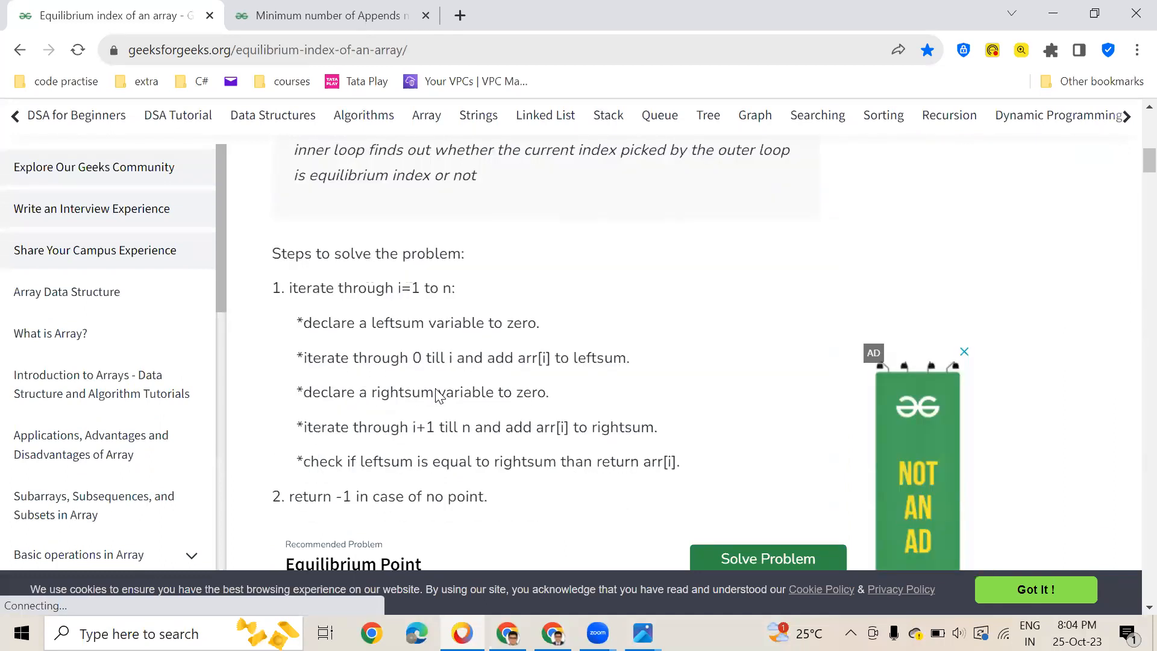
scroll(down, 3)
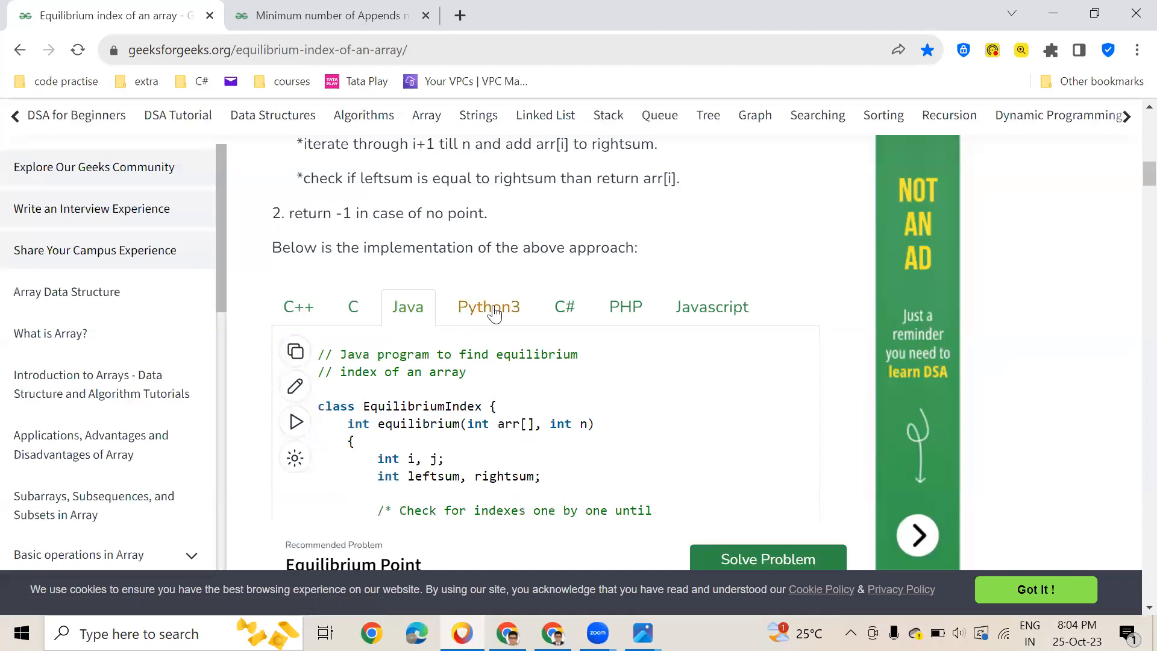
click(710, 306)
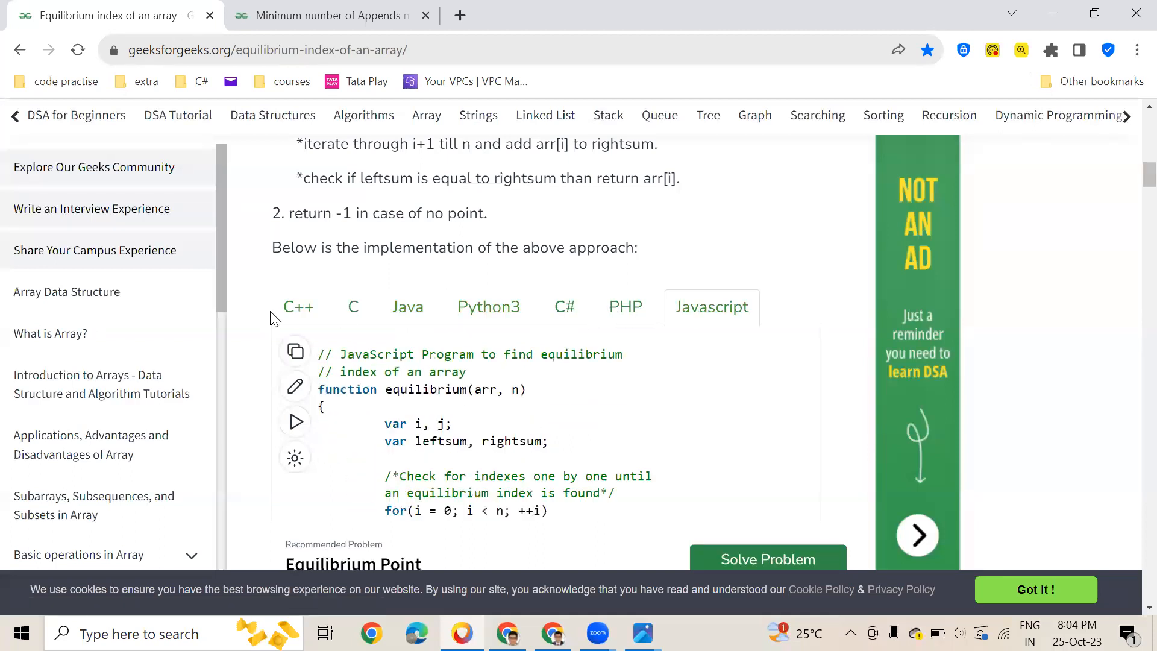
scroll(down, 3)
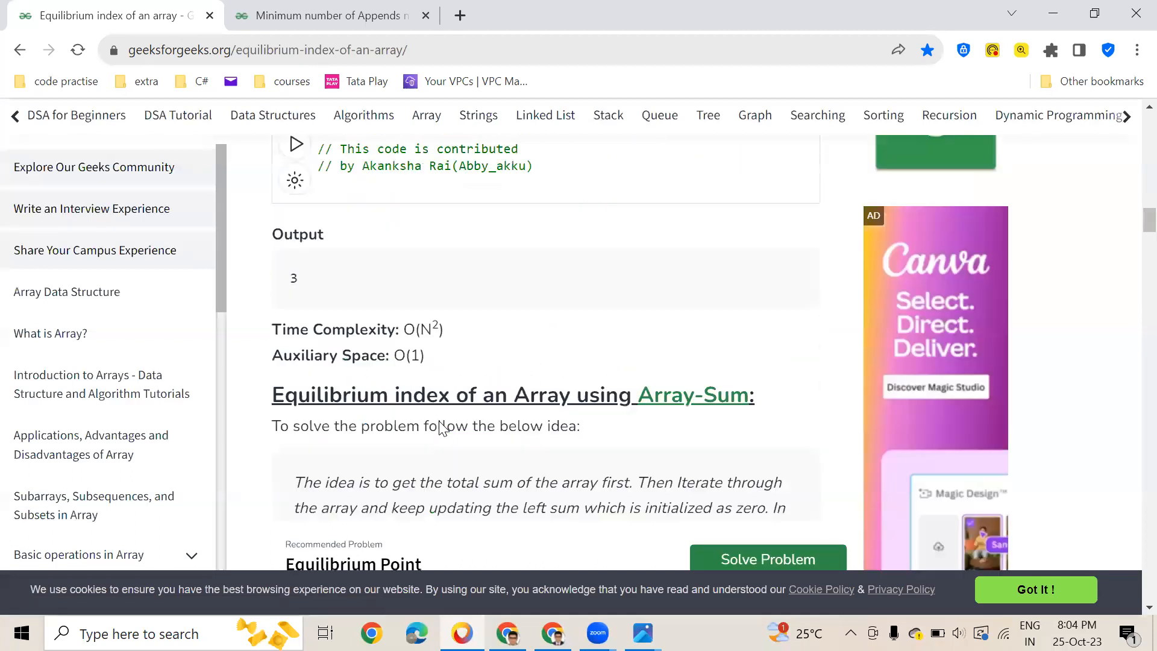
scroll(down, 3)
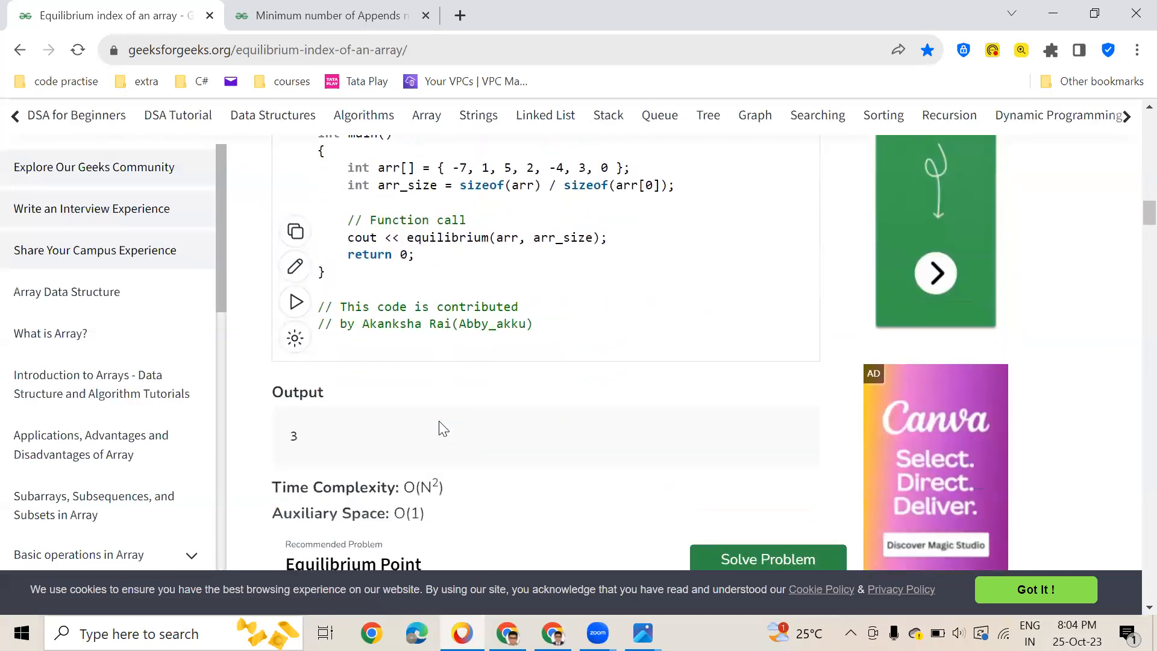
scroll(down, 3)
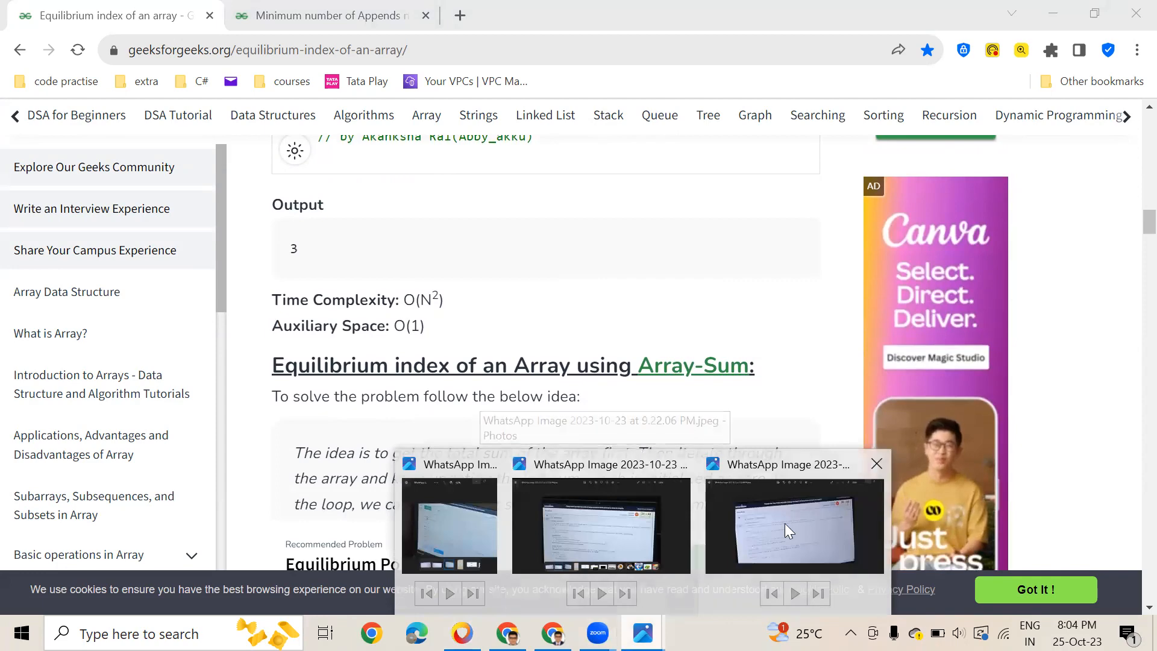
Step: Glance back at the Equilibrium question photo, then return to the article
click(793, 525)
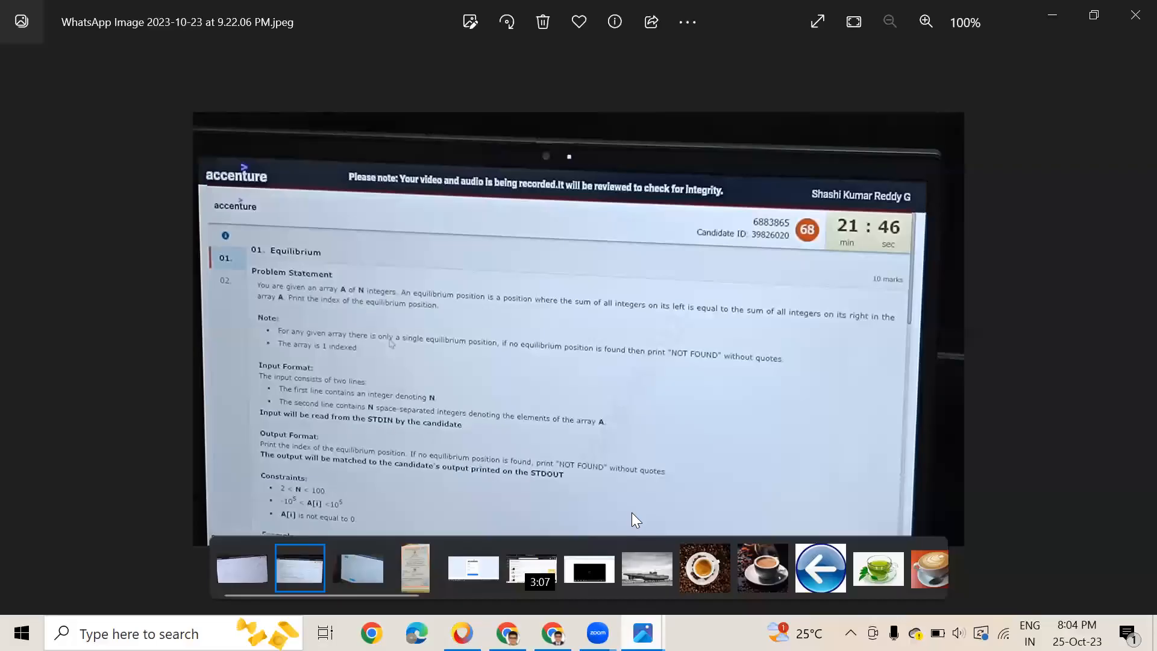
click(924, 22)
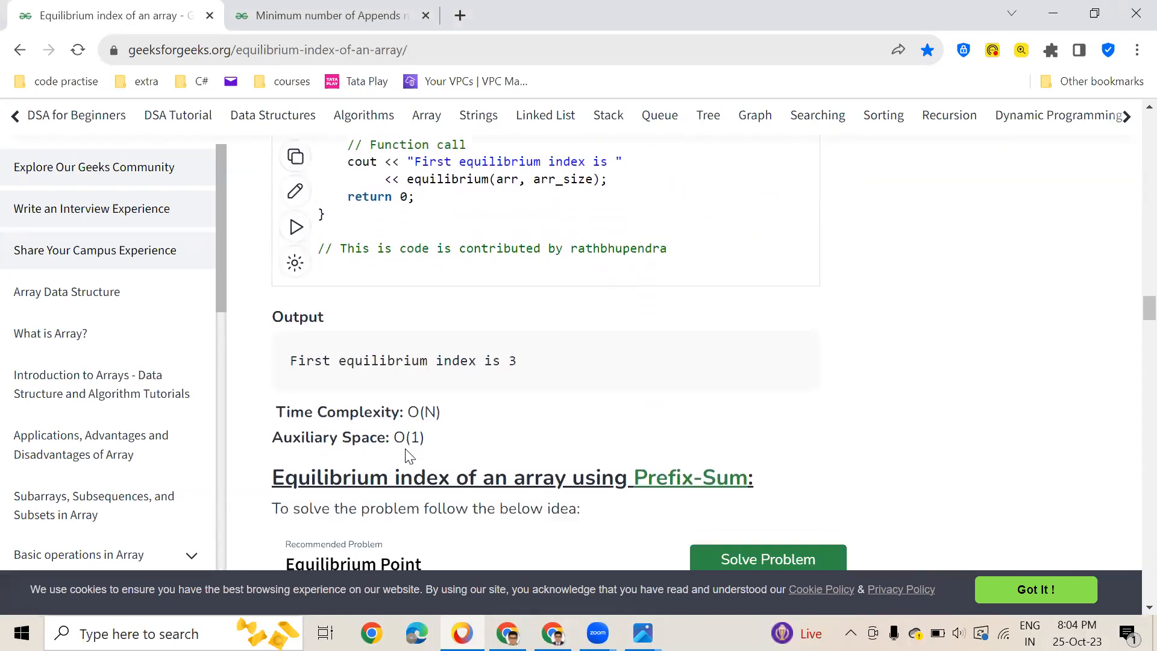
Step: Scroll the Equilibrium article down to the Prefix-Sum approach and its dry-run illustration
scroll(down, 3)
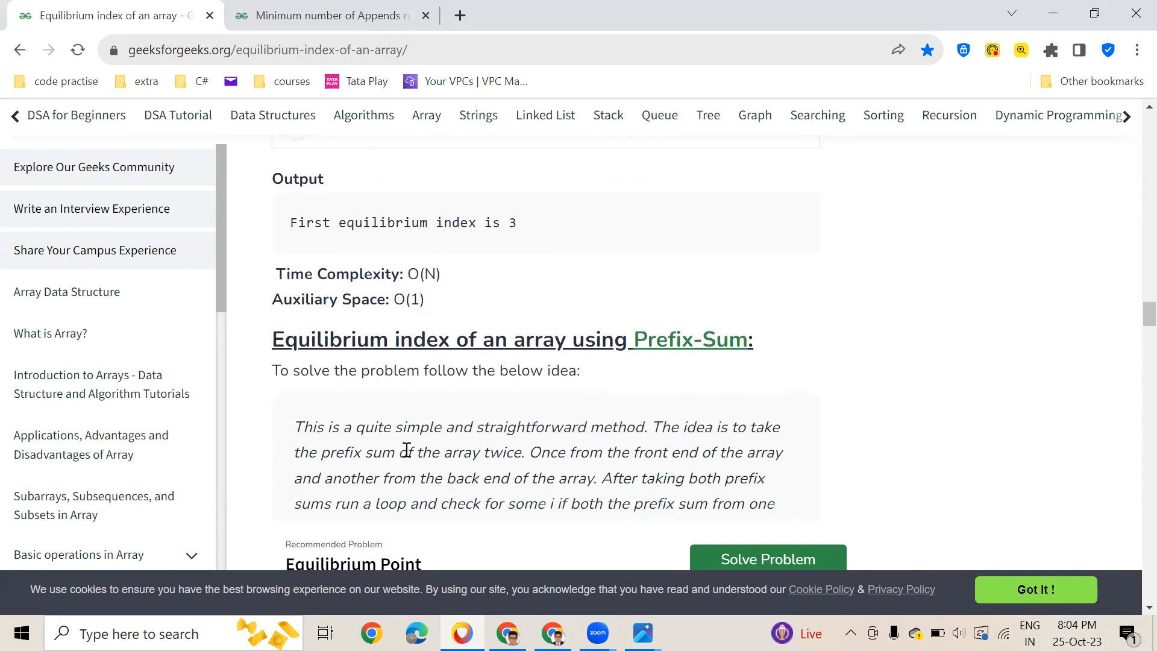
scroll(down, 3)
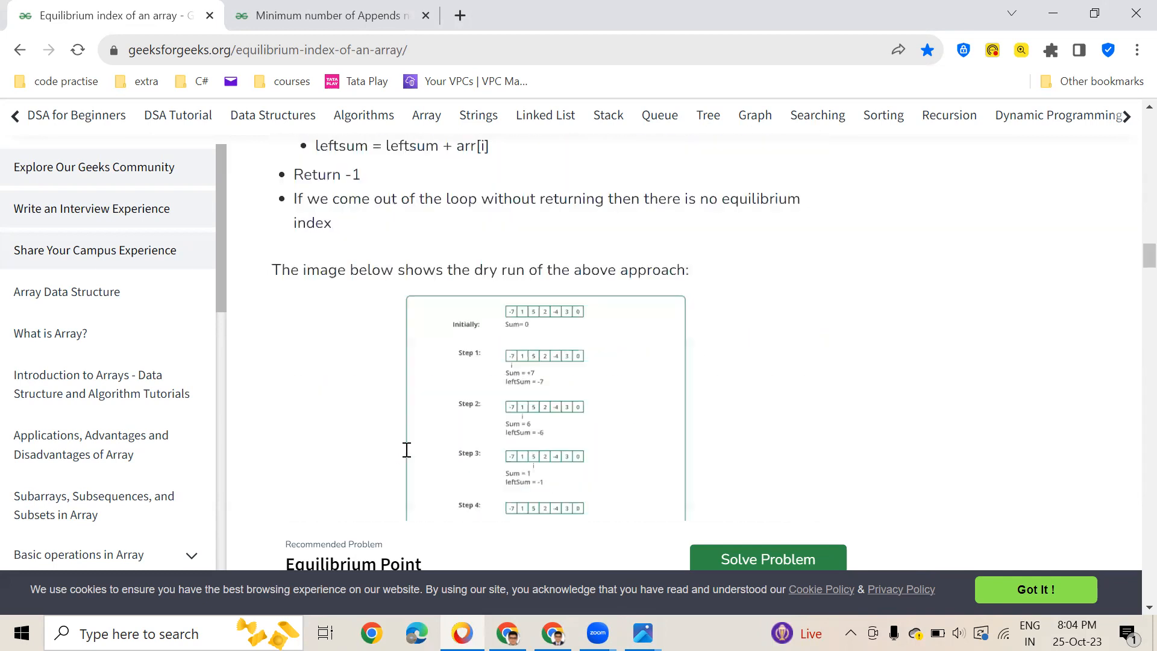
scroll(down, 3)
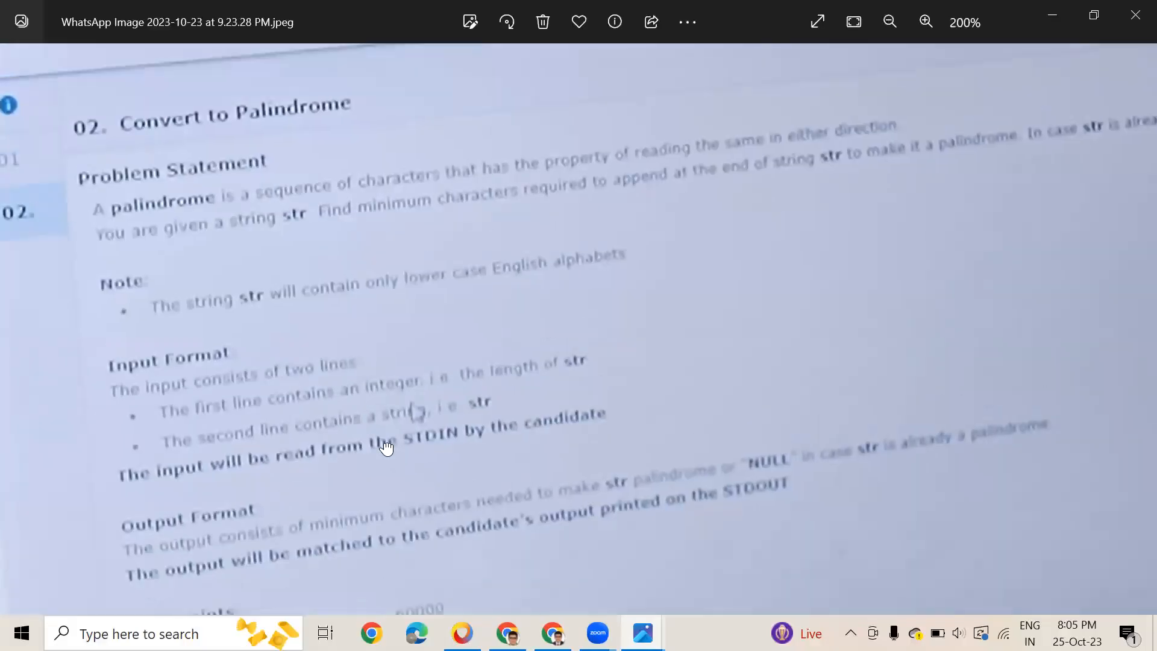
Step: Read the question 02 'Convert to Palindrome' problem statement, then view the whole photo
scroll(down, 3)
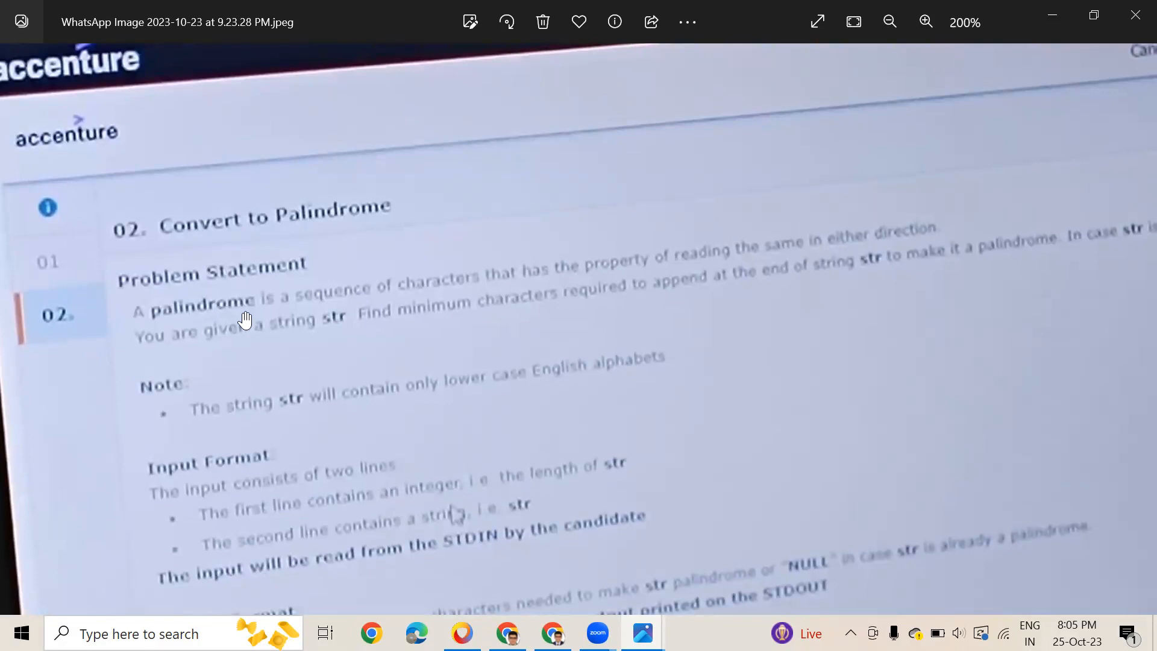
mouse_move(606, 284)
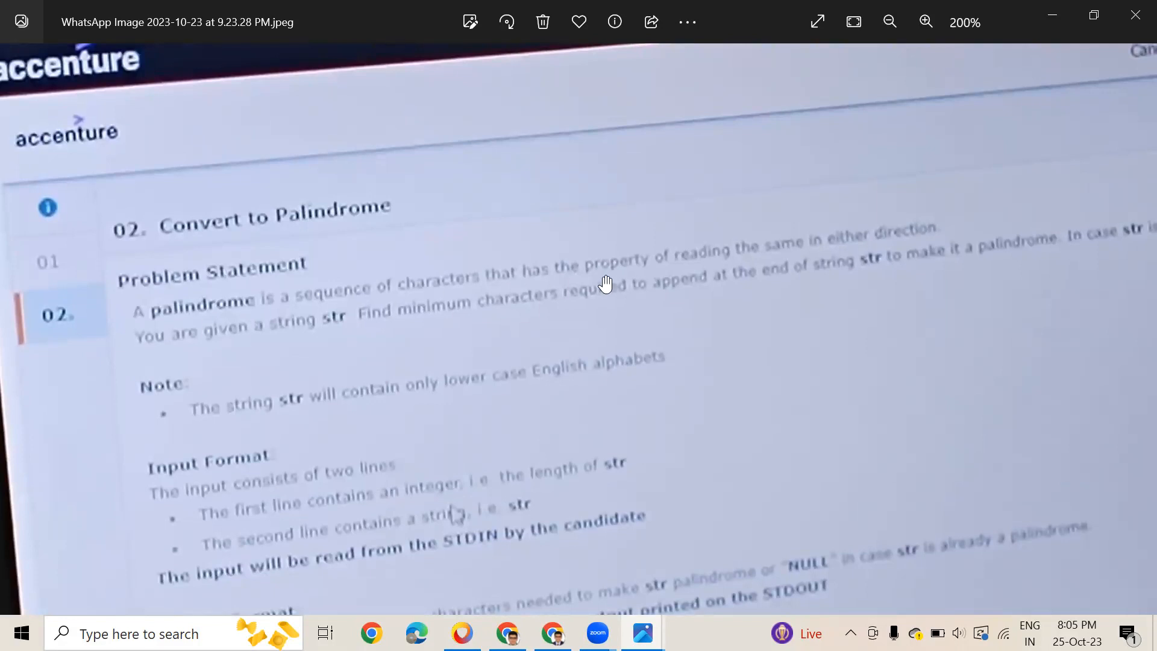
mouse_move(890, 334)
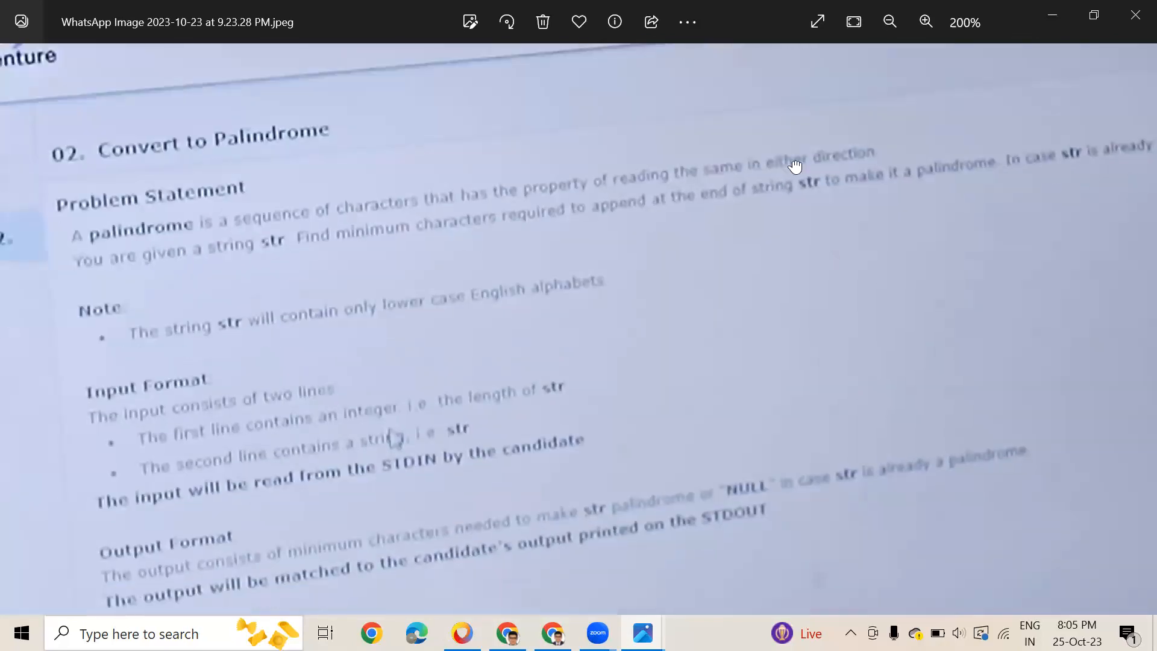
click(889, 22)
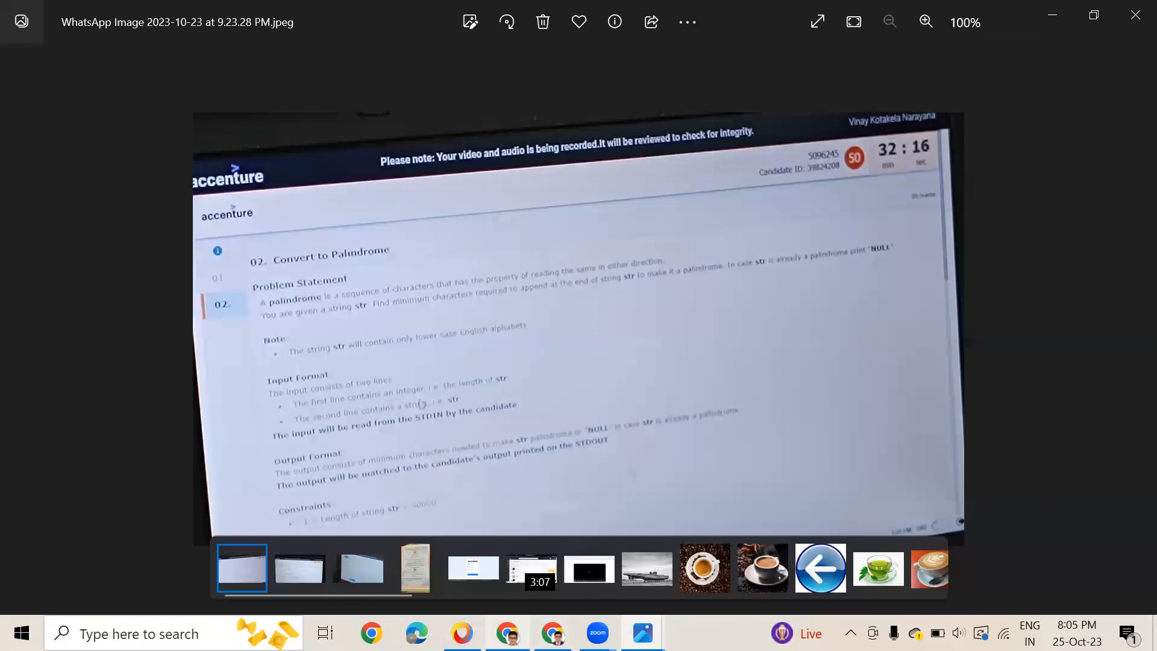
mouse_move(507, 633)
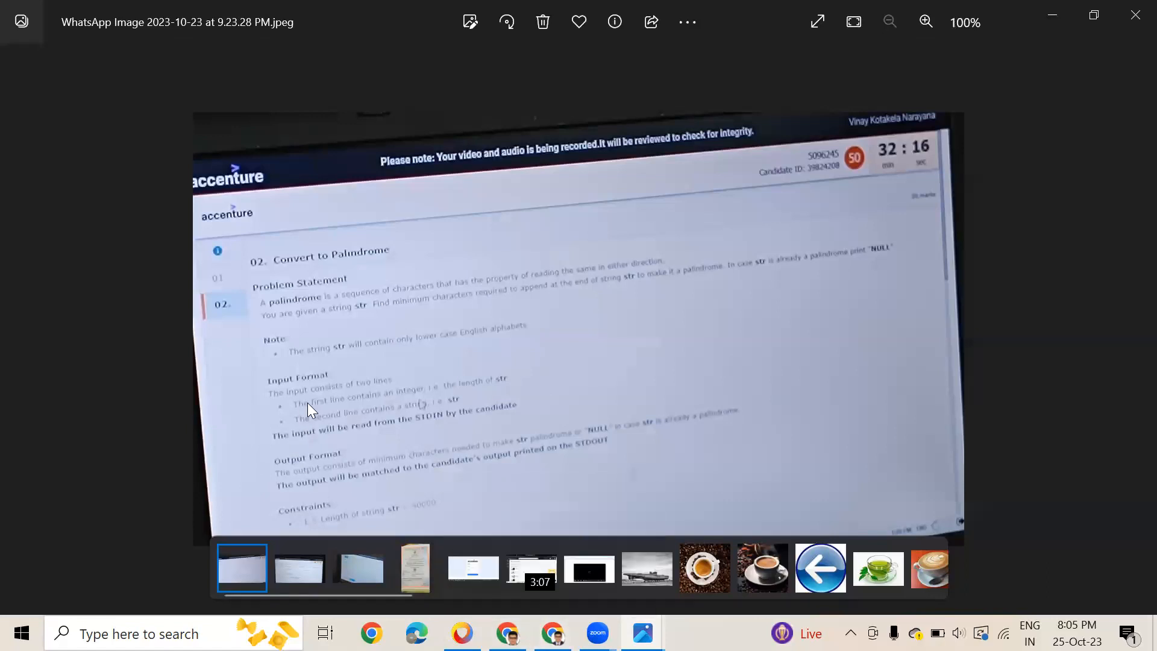
mouse_move(641, 634)
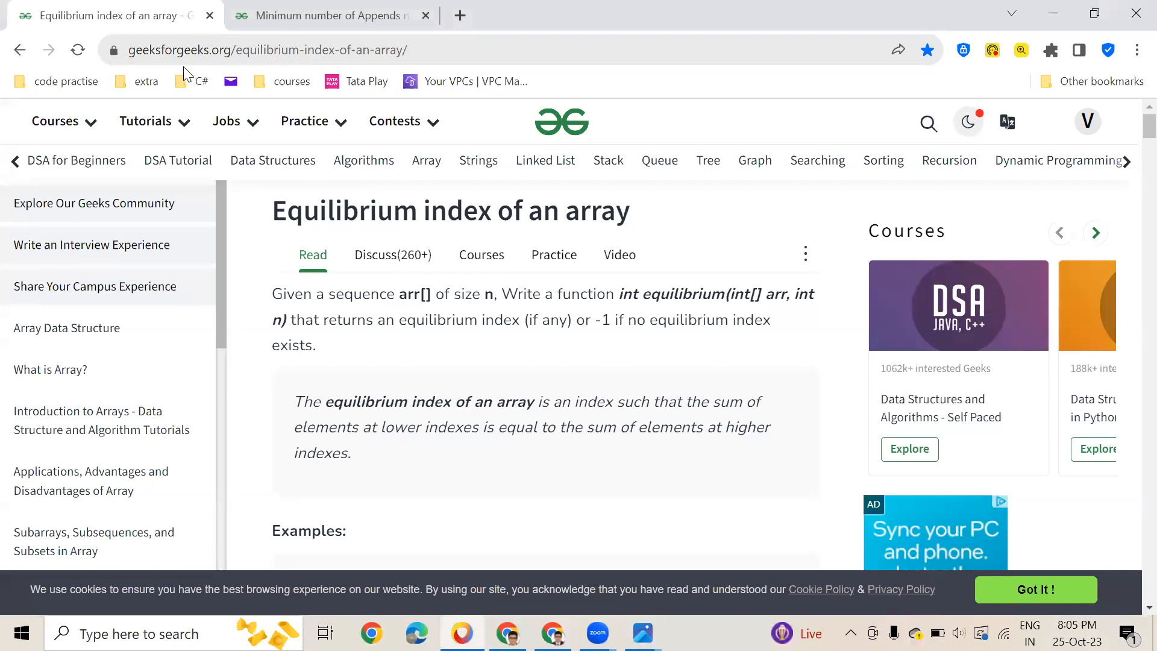
Step: Read the Minimum number of Appends article's brute-force and KMP-based C++ code
click(325, 15)
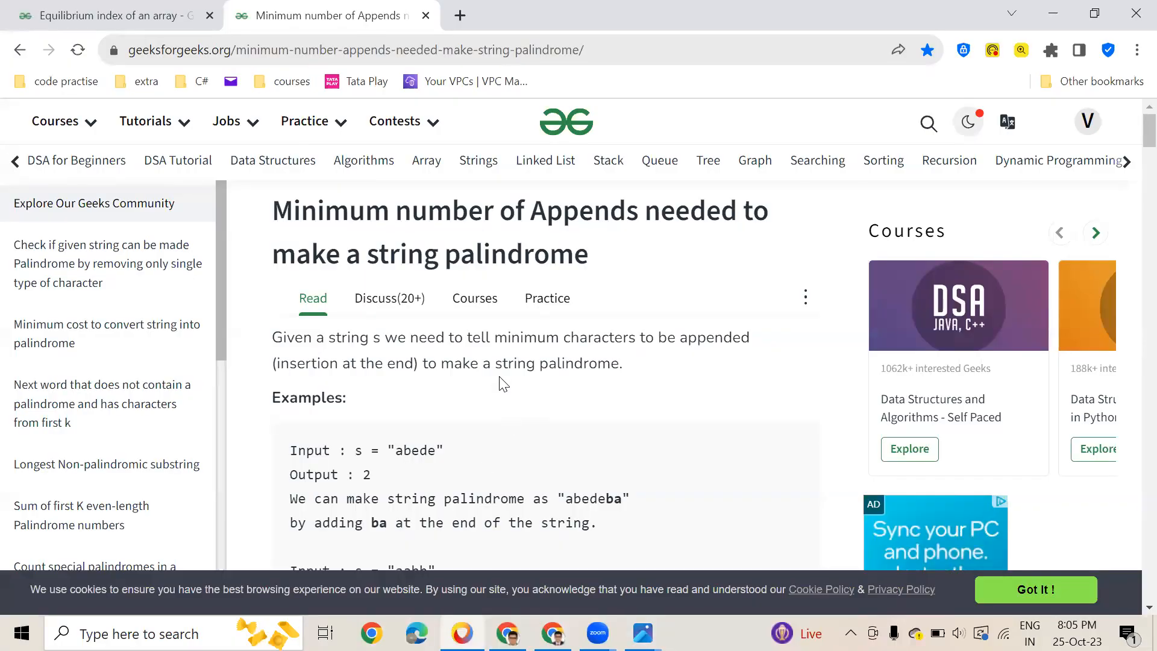
scroll(down, 3)
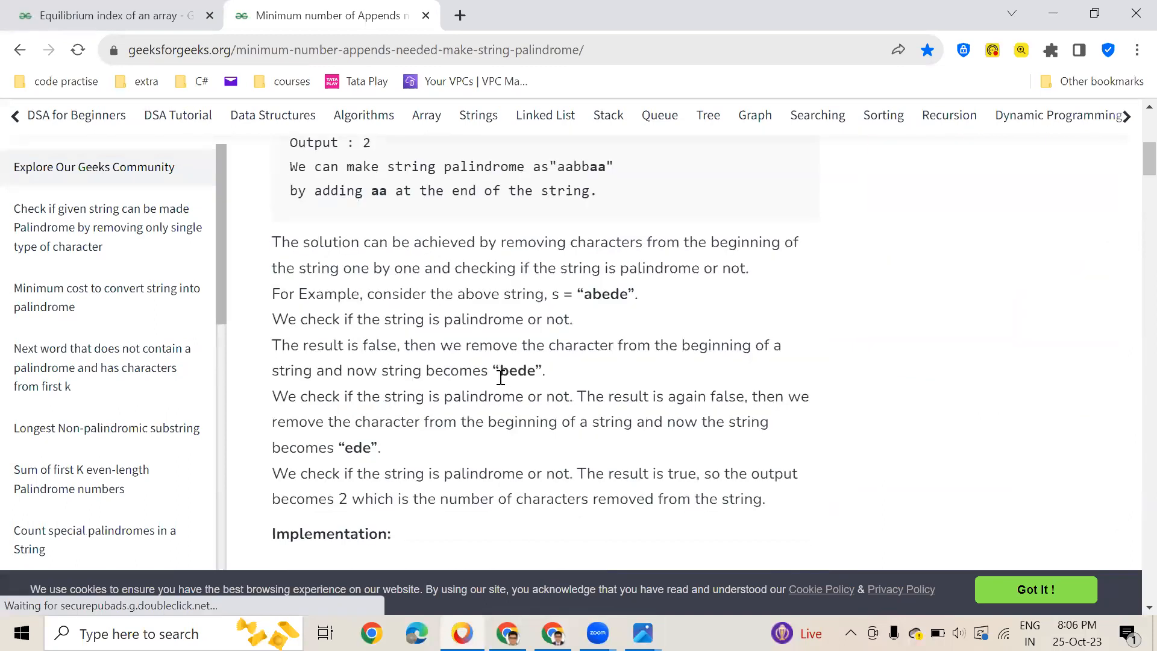
scroll(down, 3)
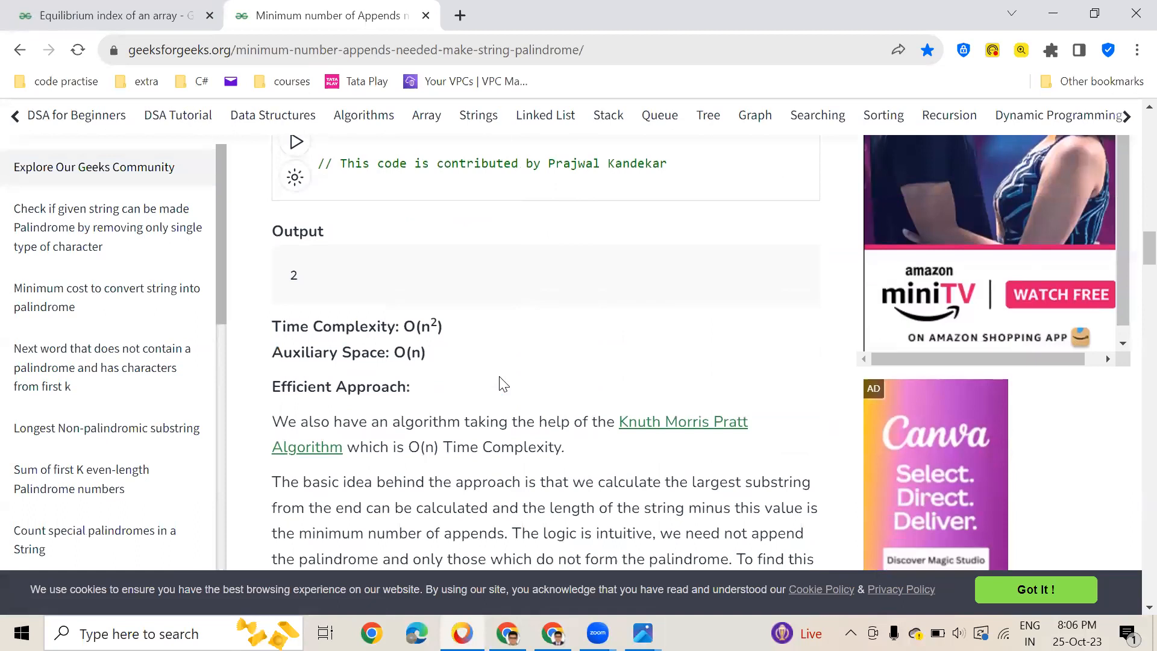
scroll(down, 3)
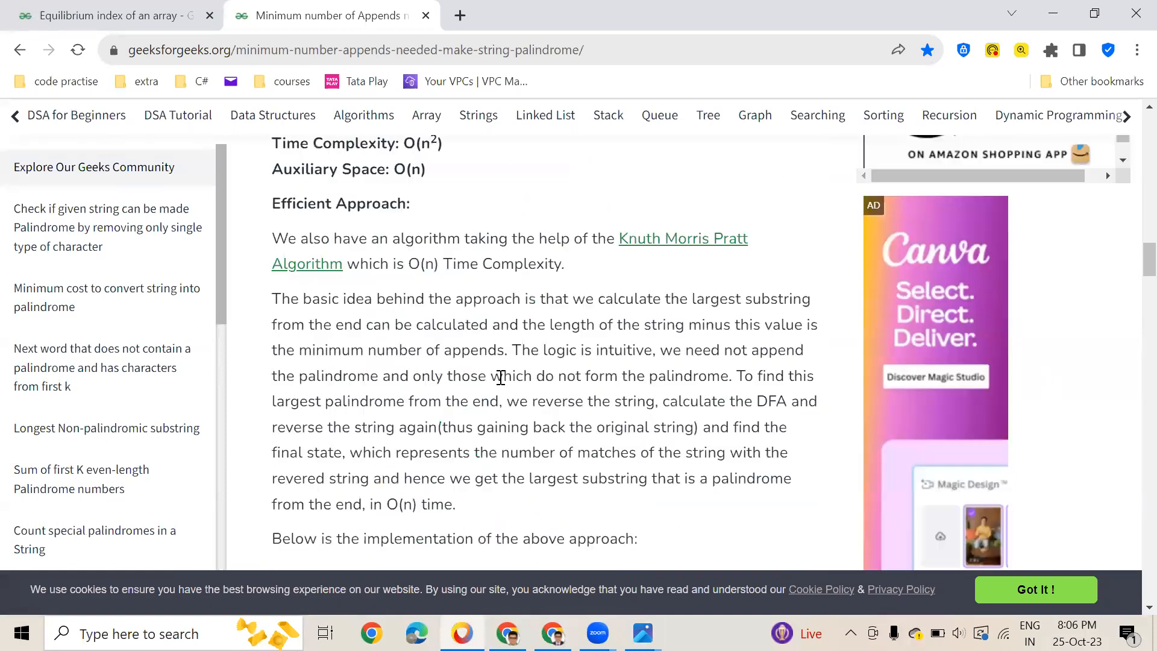
scroll(down, 3)
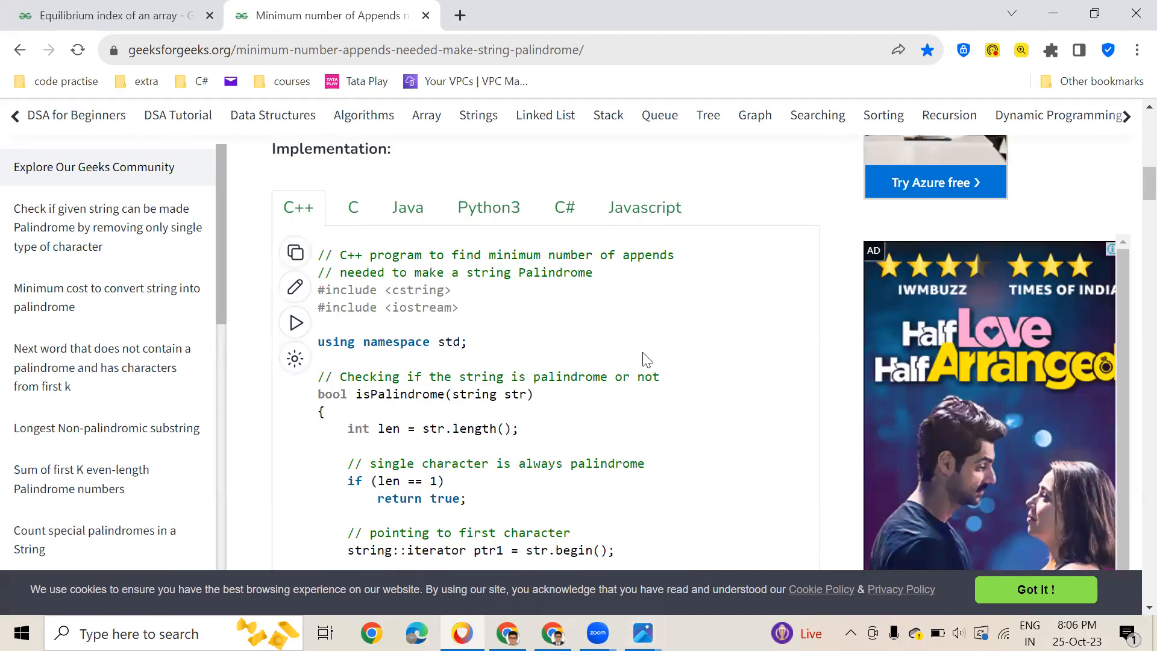
mouse_move(408, 207)
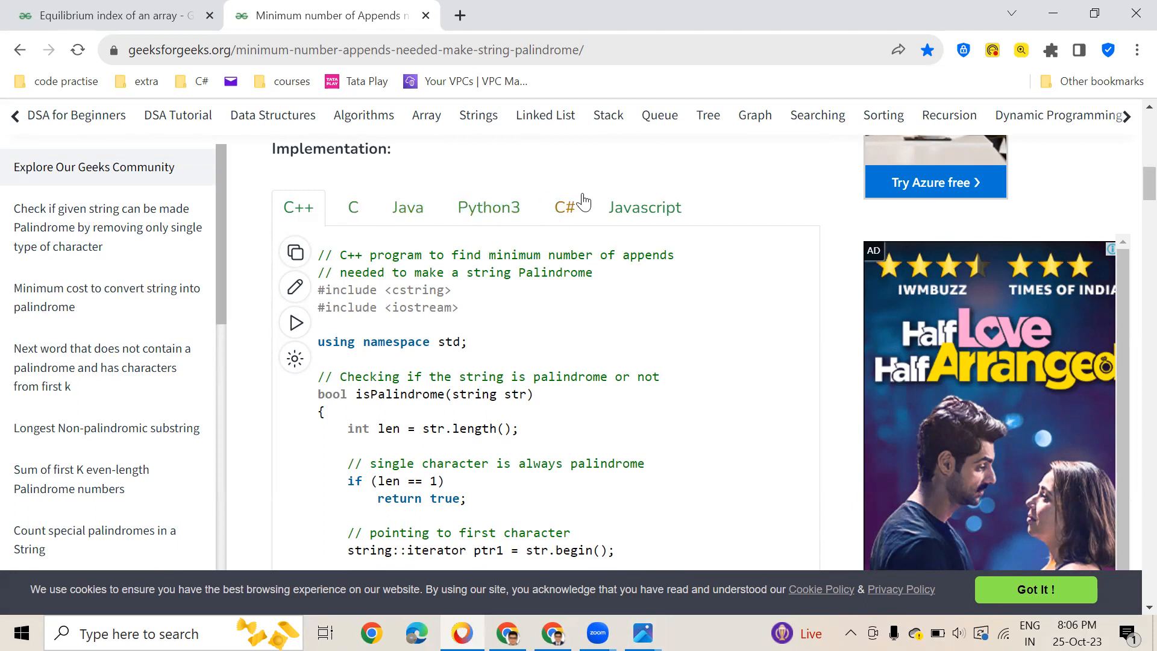
scroll(down, 3)
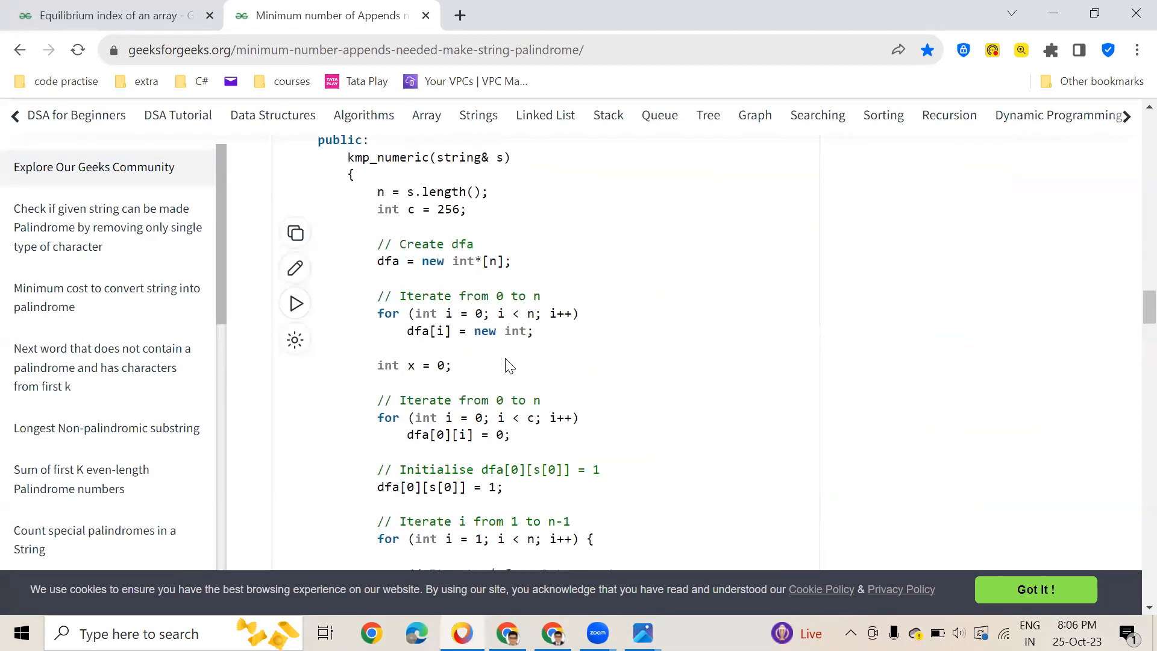
scroll(down, 3)
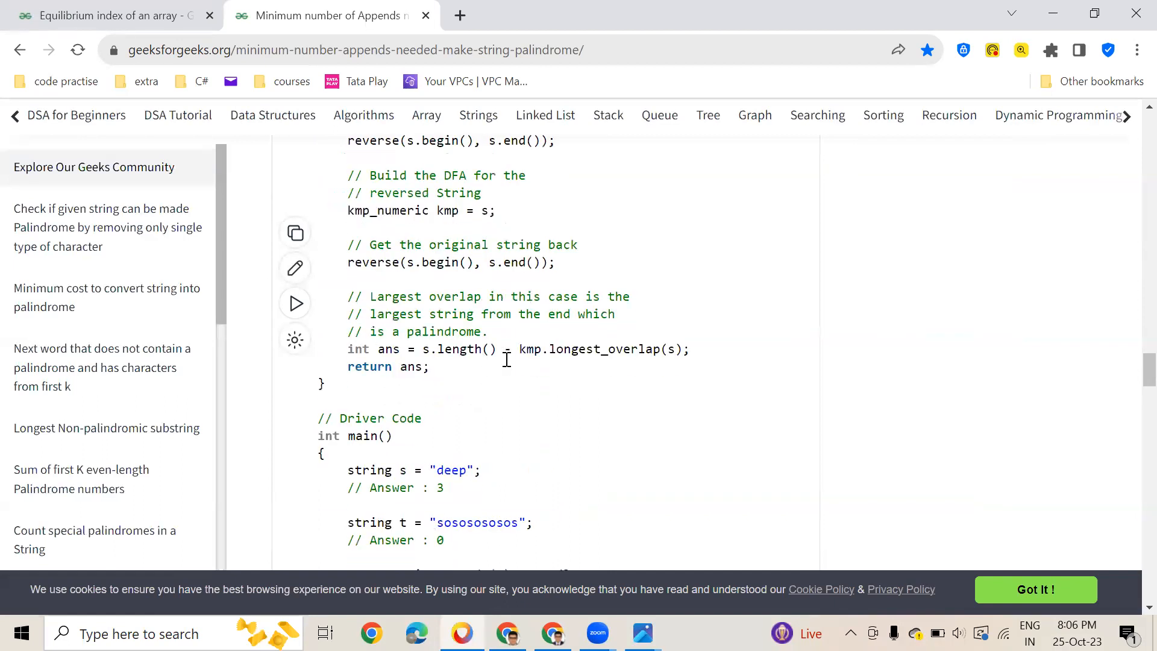
scroll(down, 3)
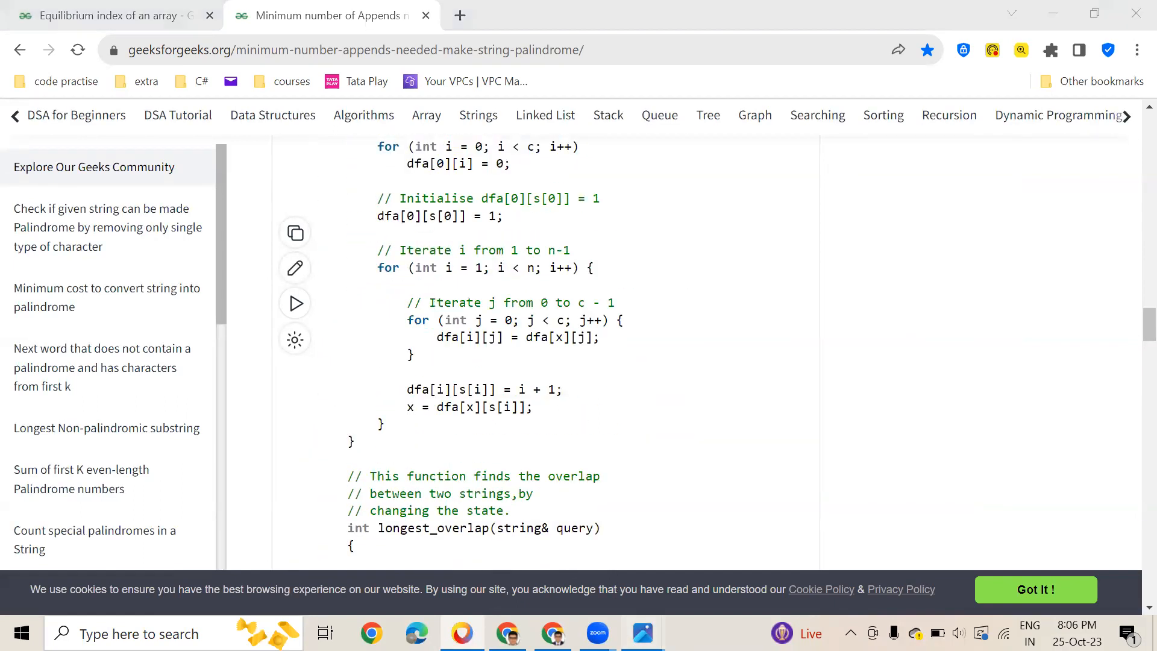
Step: Maximize Photos and zoom to 200% on the failed test-case results, then back to 100%
click(641, 633)
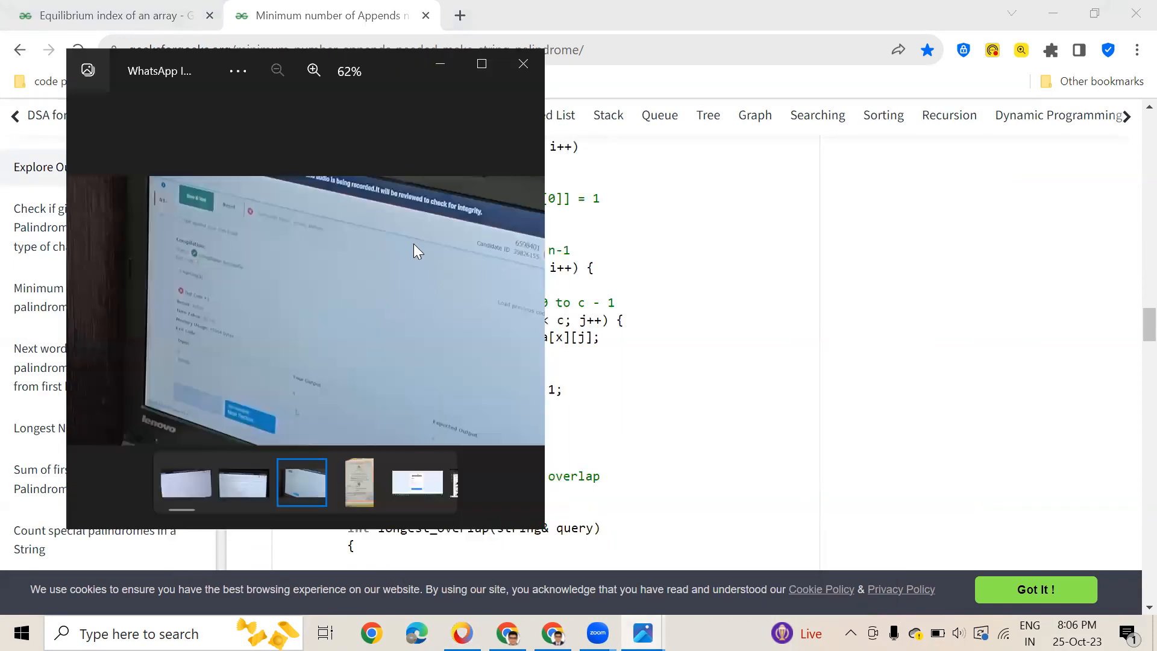
click(481, 63)
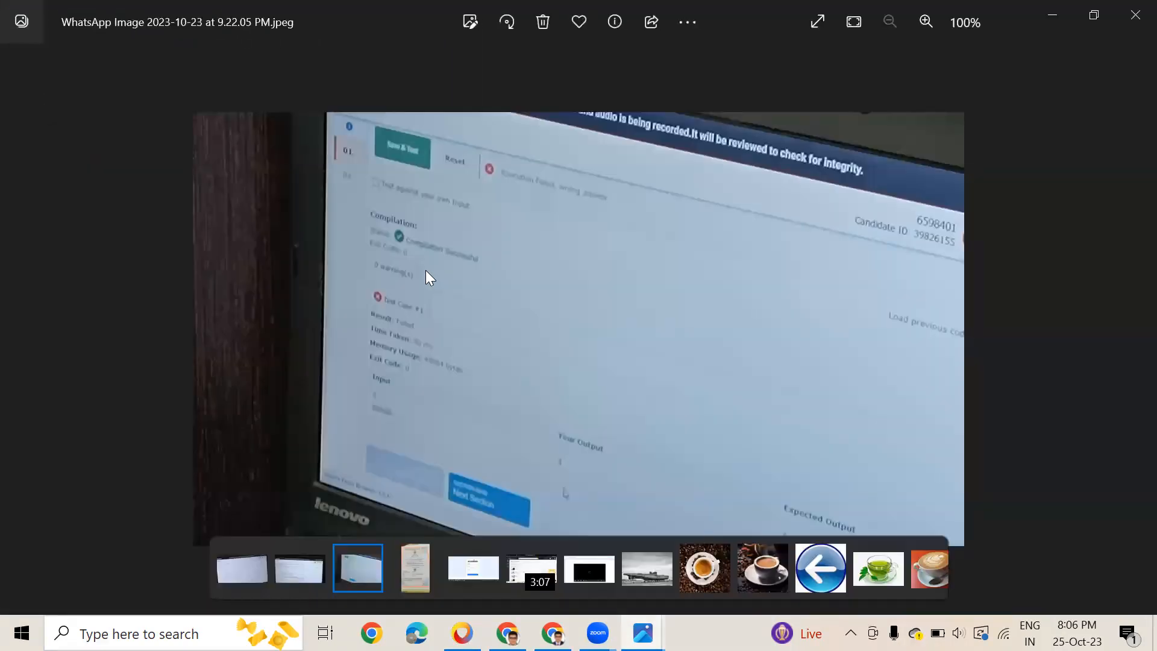
click(925, 22)
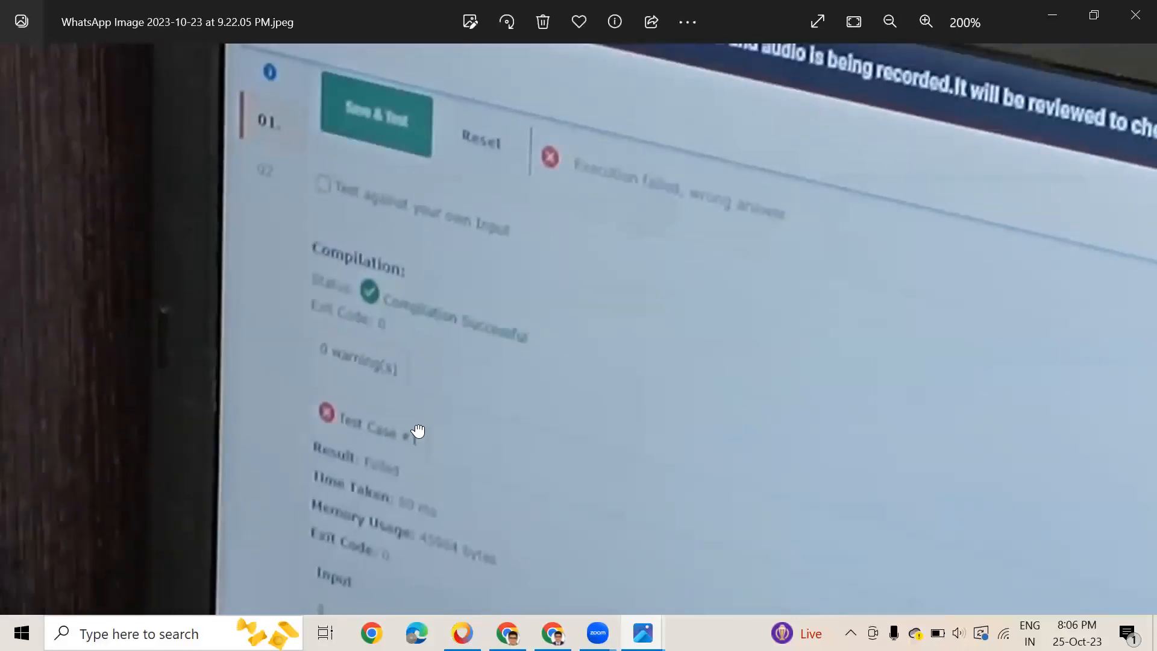
scroll(down, 3)
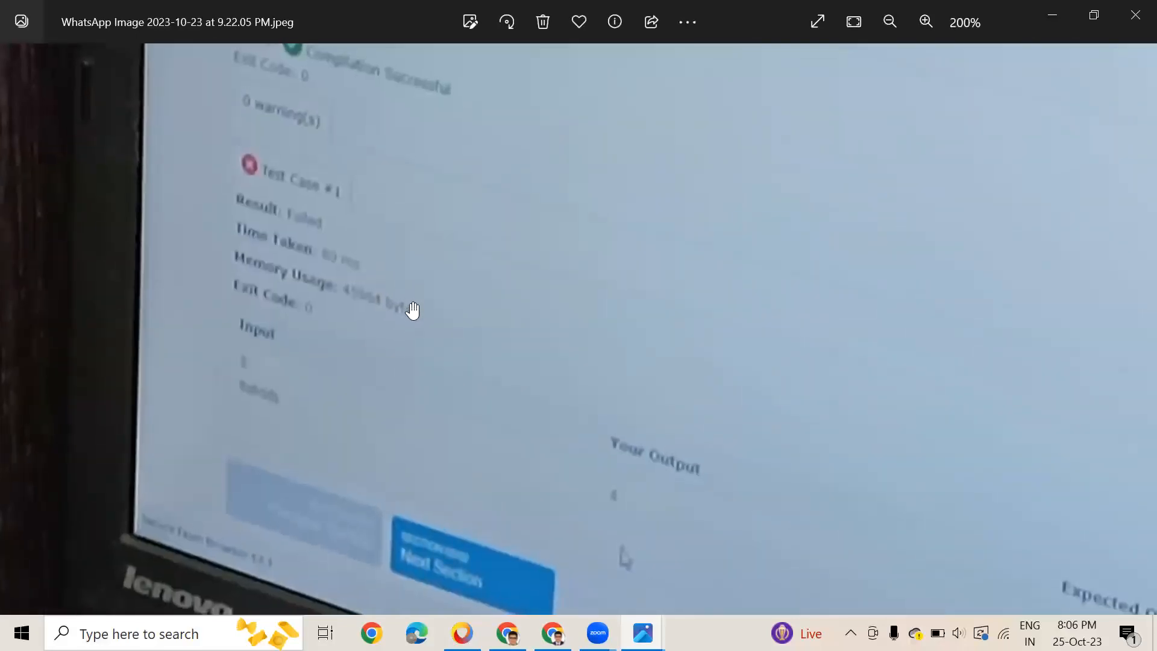
mouse_move(742, 515)
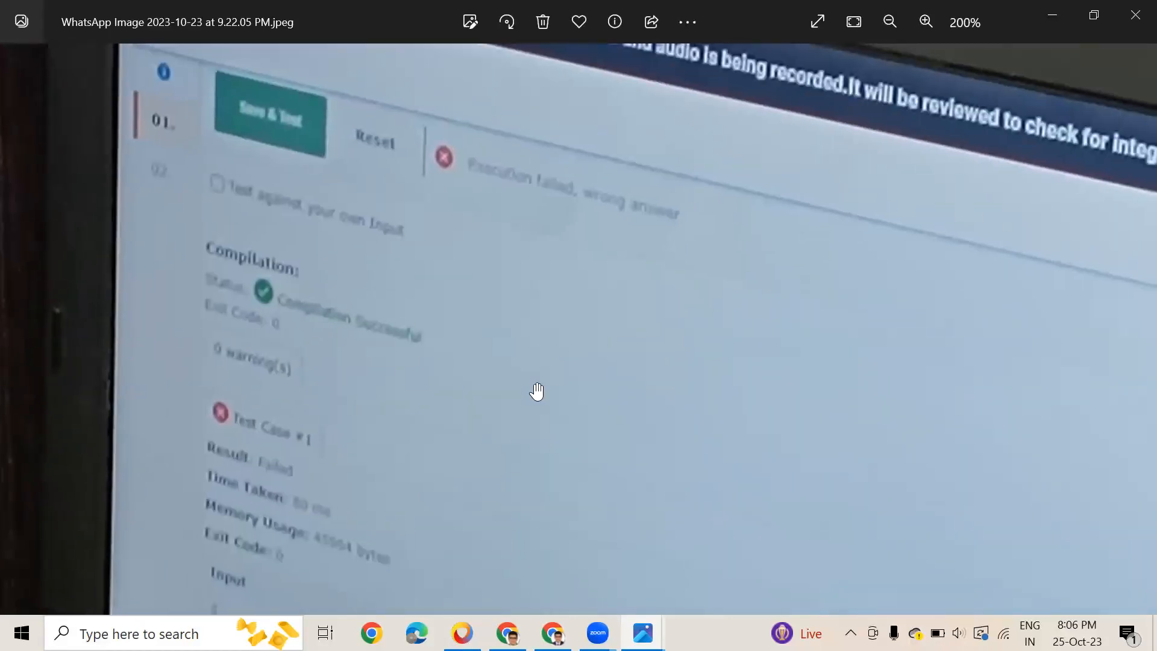
click(889, 23)
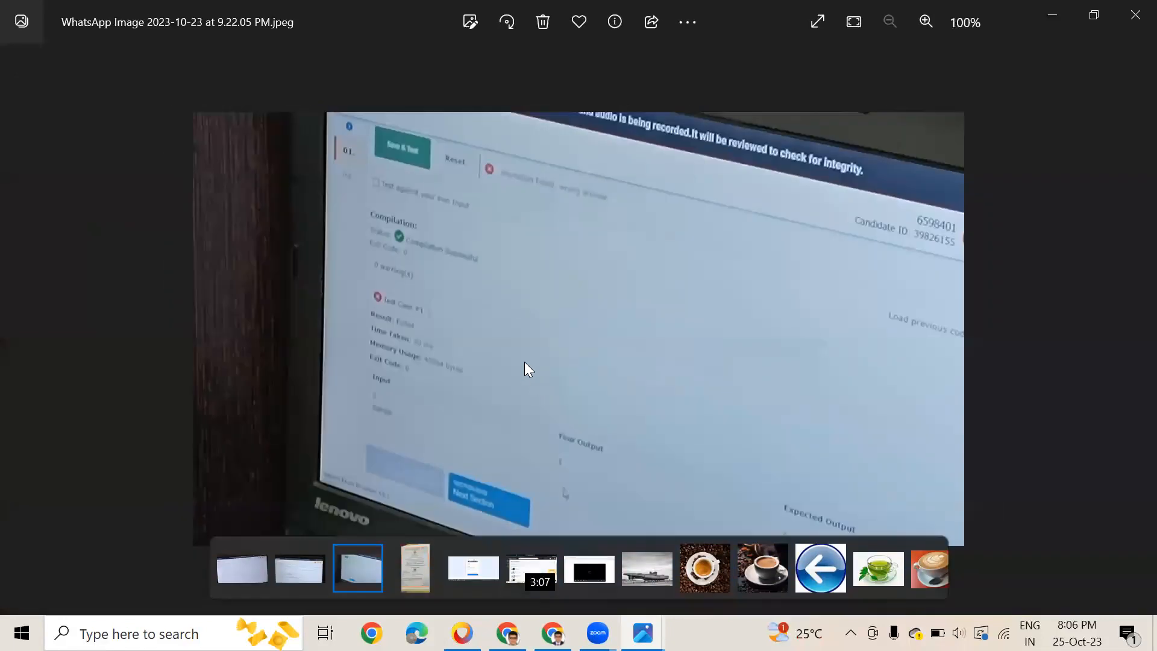
mouse_move(640, 79)
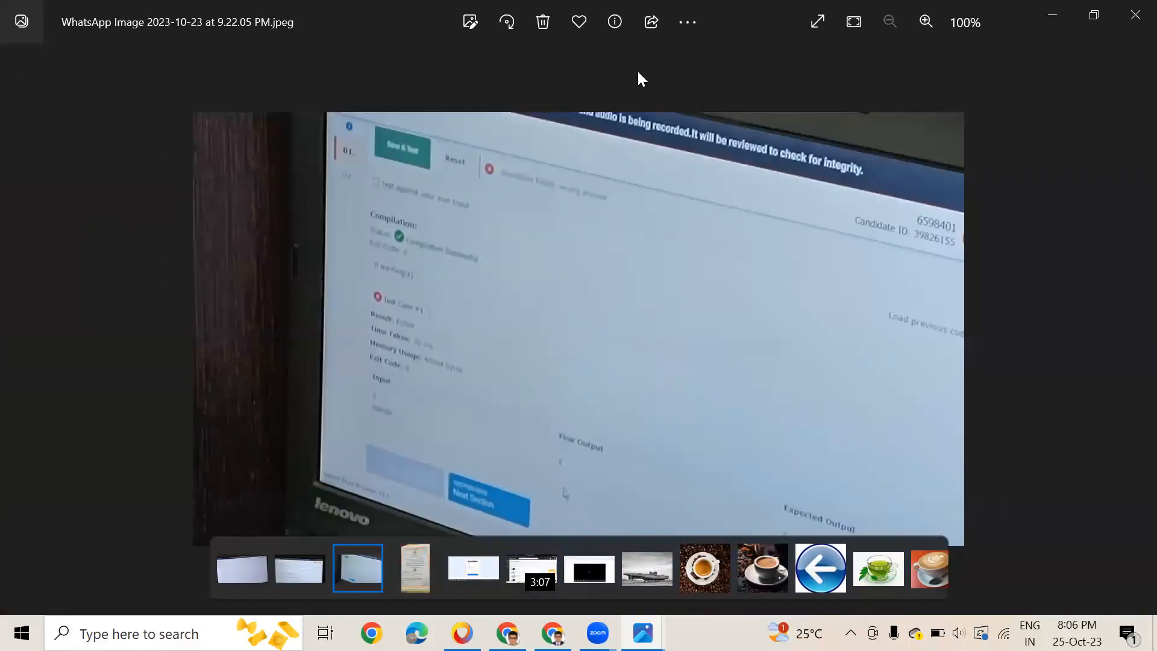